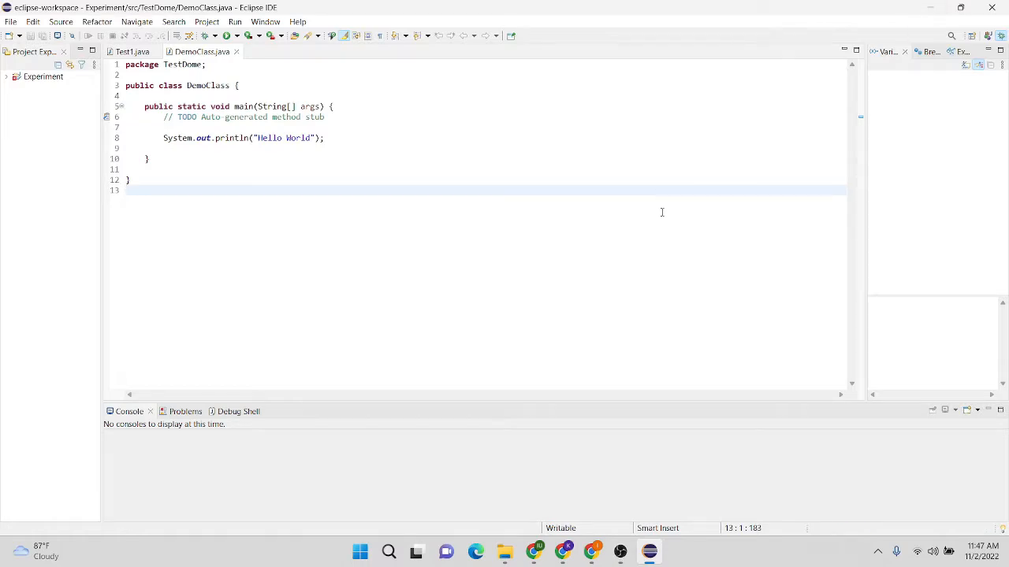
mouse_move(375, 224)
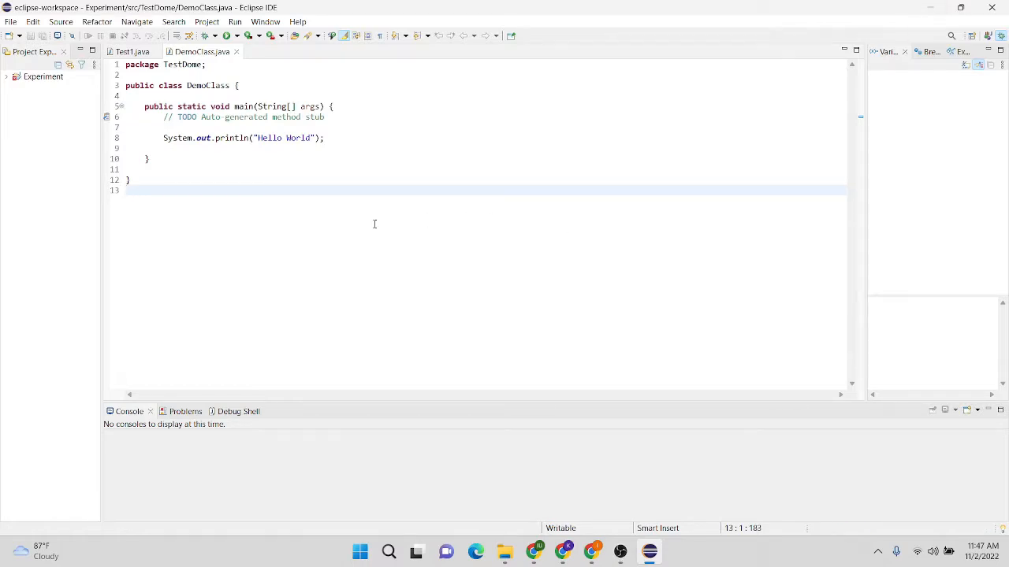
mouse_move(355, 200)
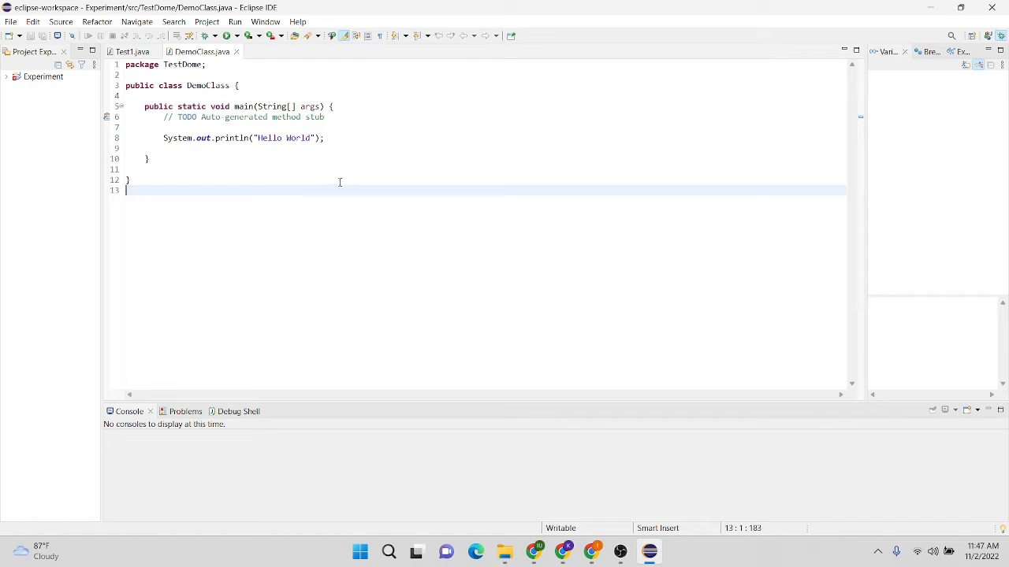
mouse_move(268, 27)
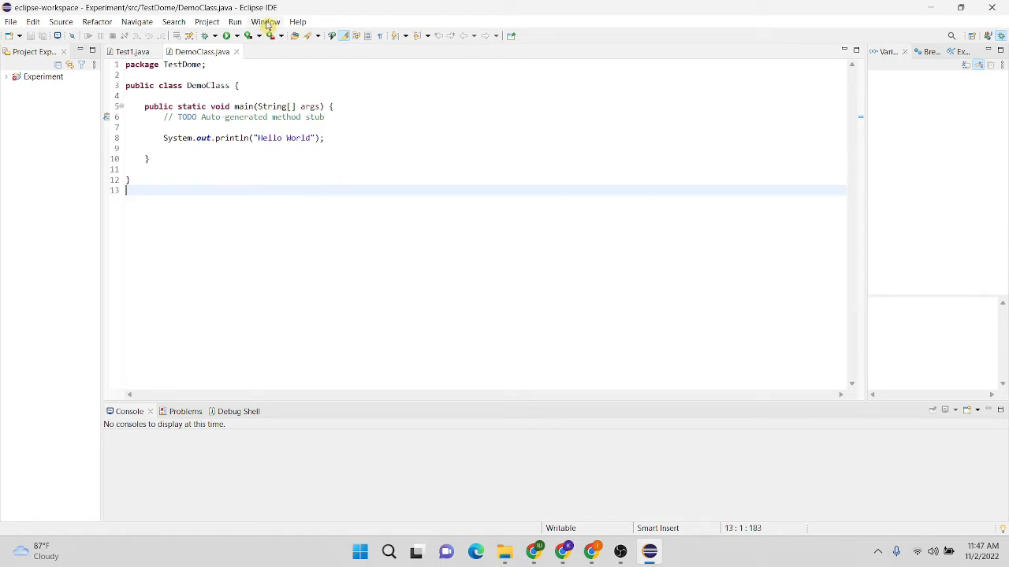
Open the Preferences dialog from the Window menu
click(266, 22)
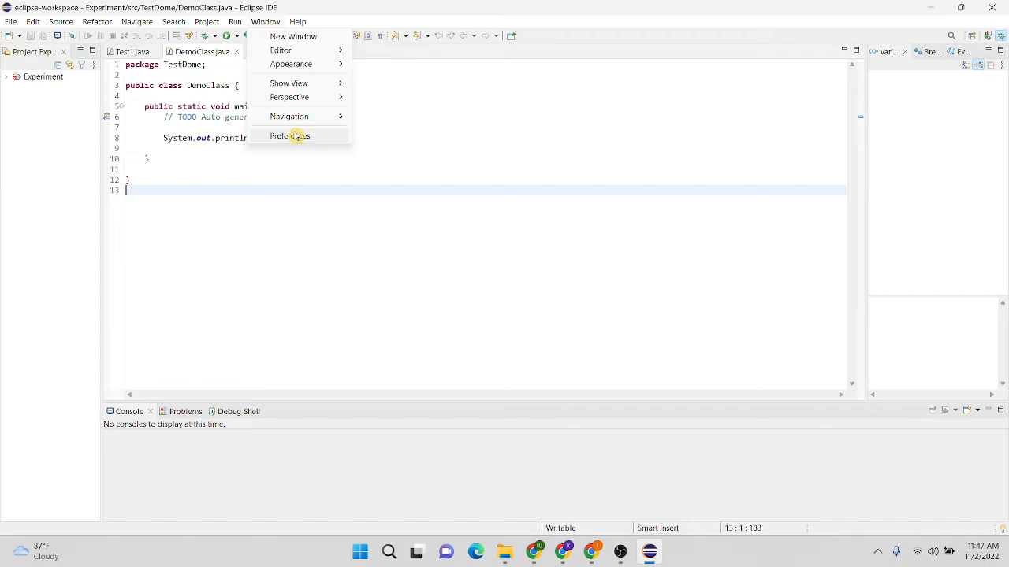
click(291, 135)
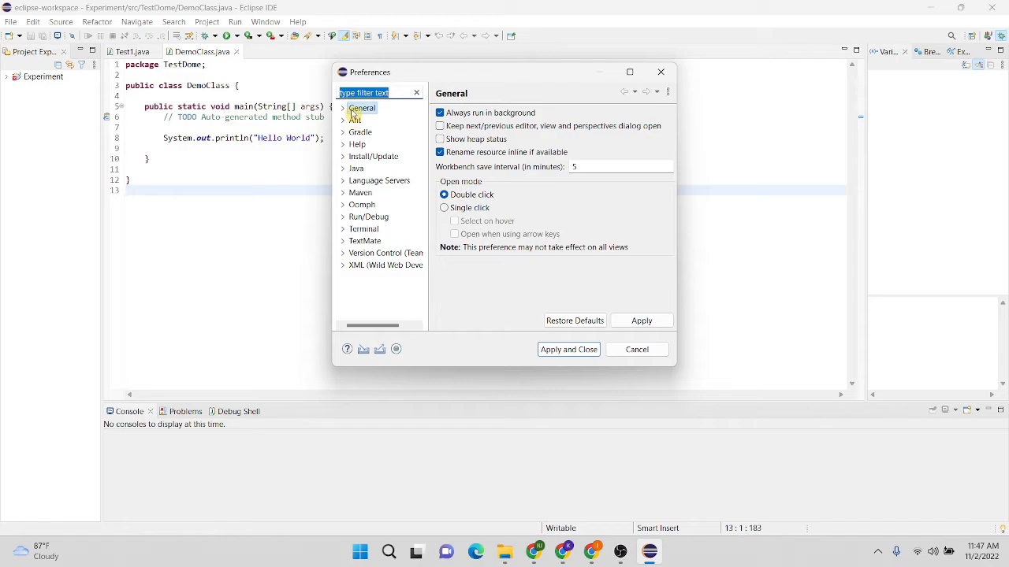
mouse_move(351, 111)
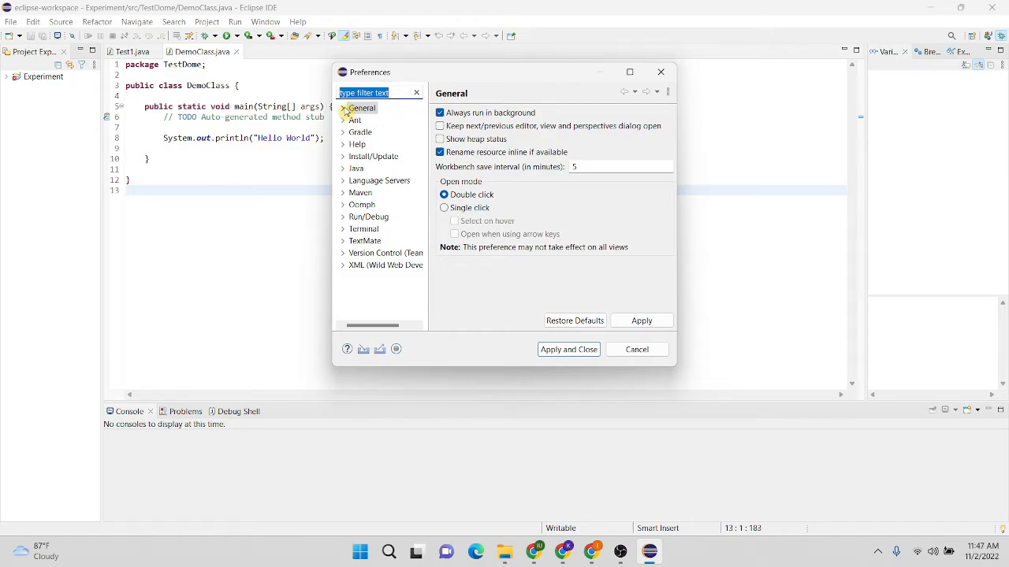
Set the theme to Dark under General > Appearance
click(344, 108)
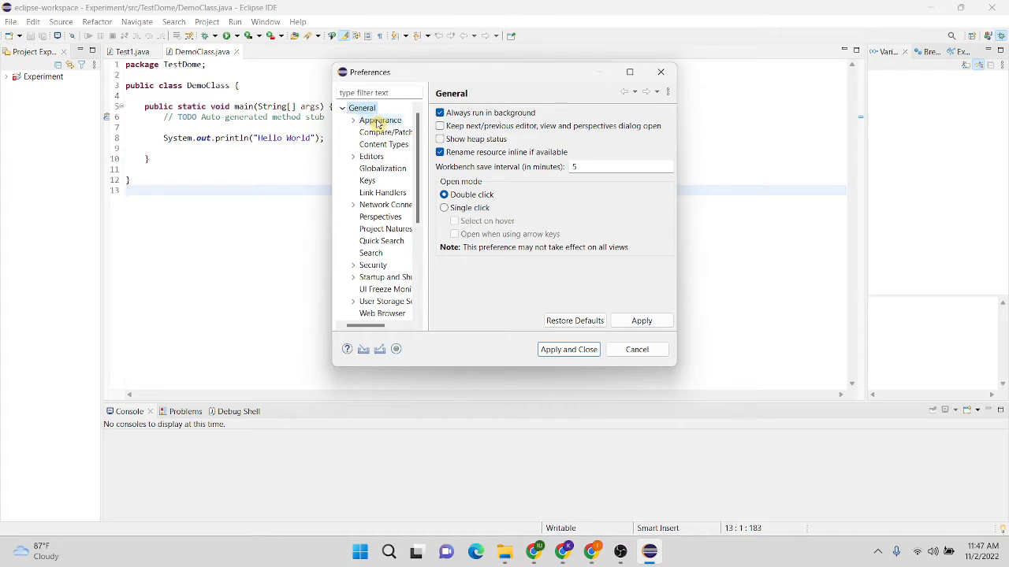
click(381, 119)
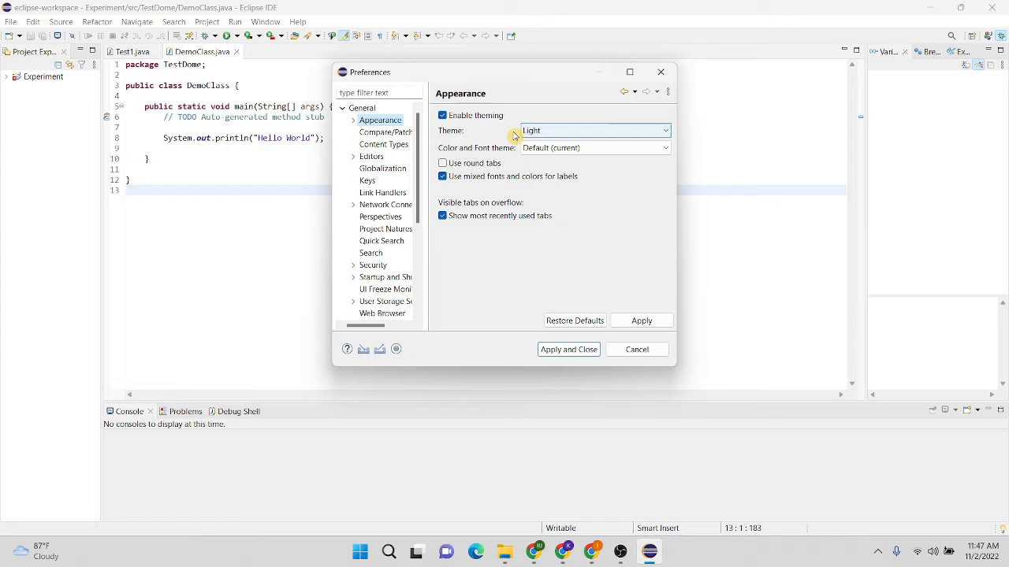
mouse_move(466, 136)
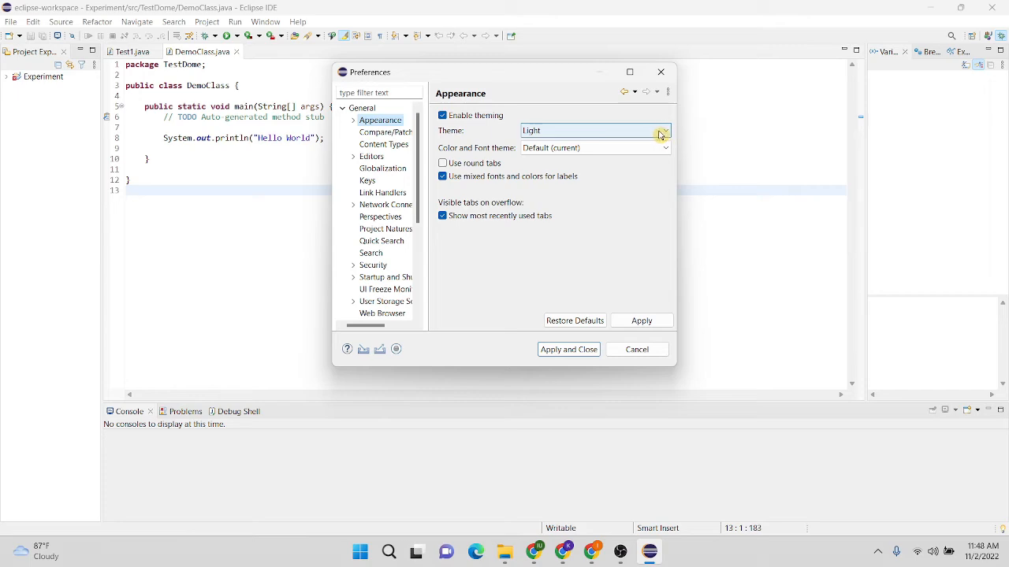
click(664, 130)
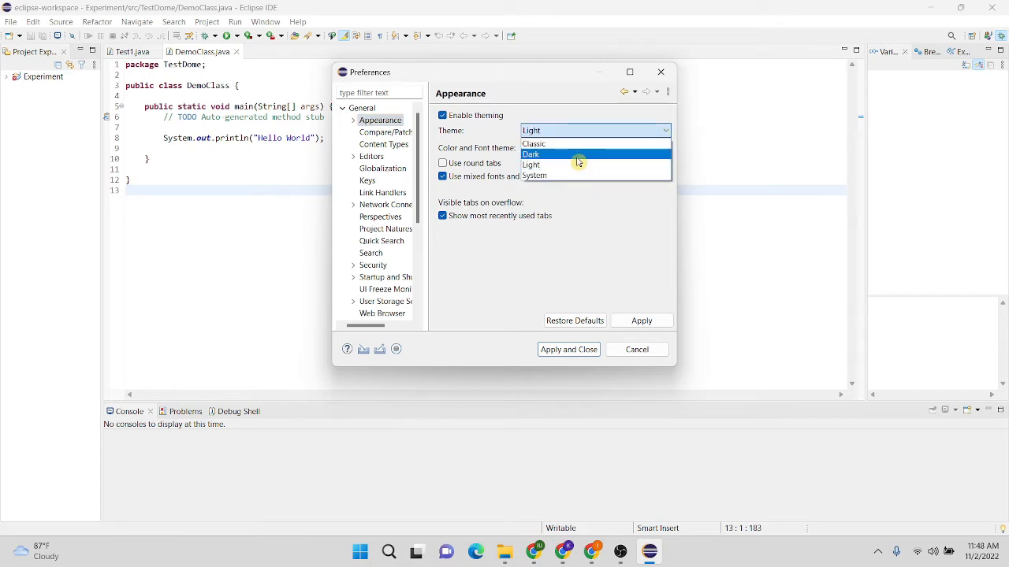
mouse_move(569, 160)
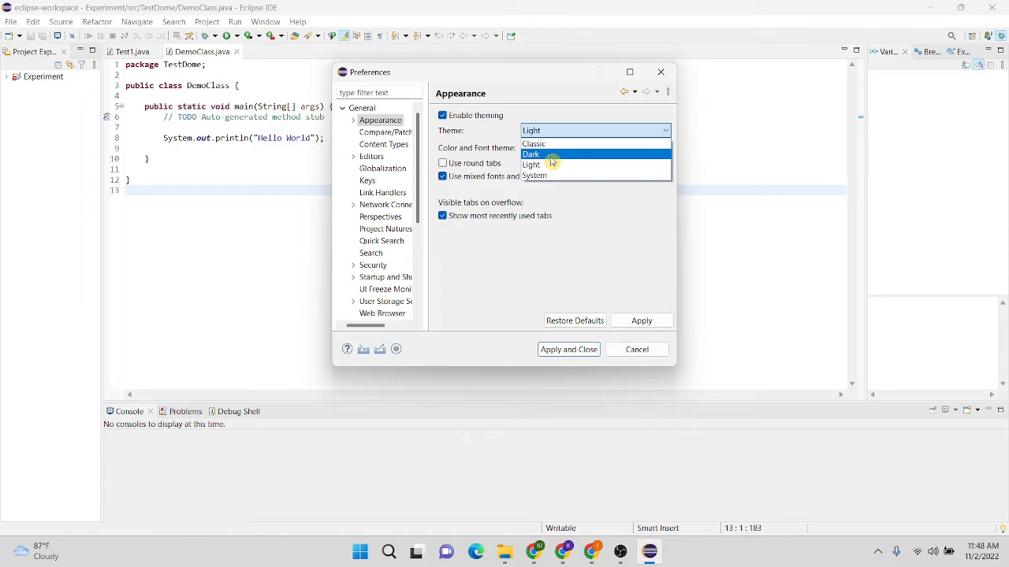
click(531, 154)
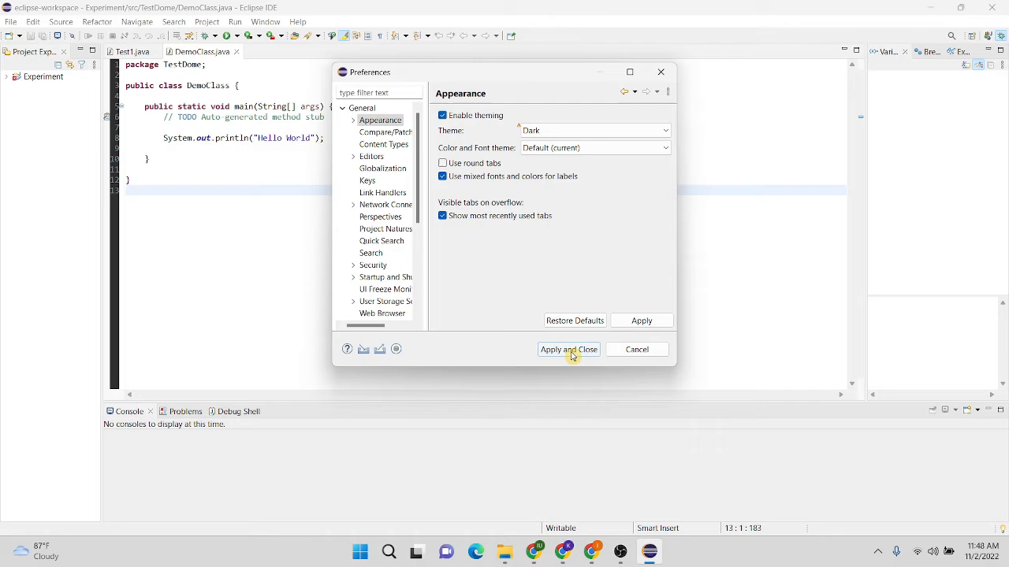
Apply the Dark theme and close the Preferences dialog
click(568, 350)
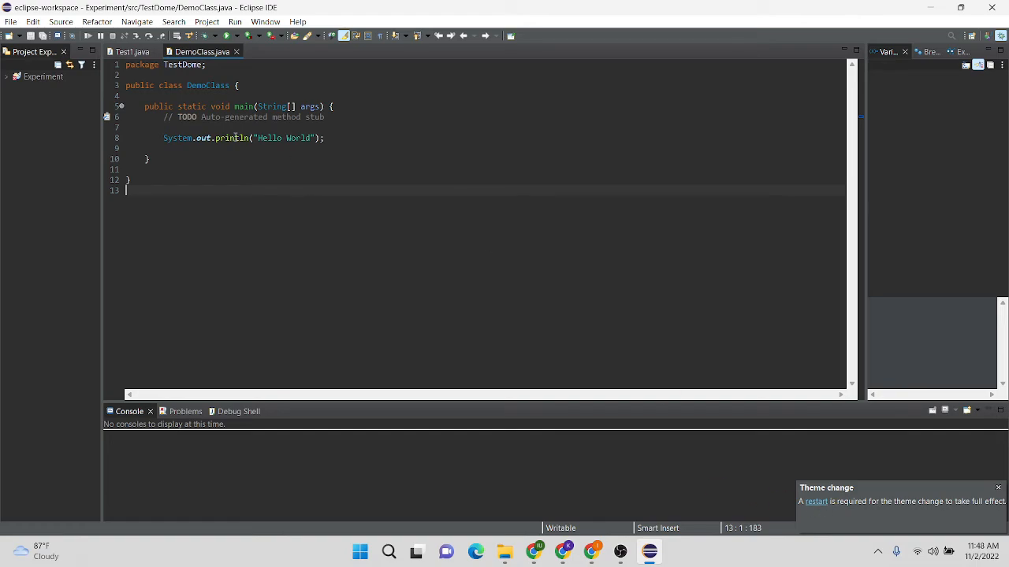
mouse_move(950, 514)
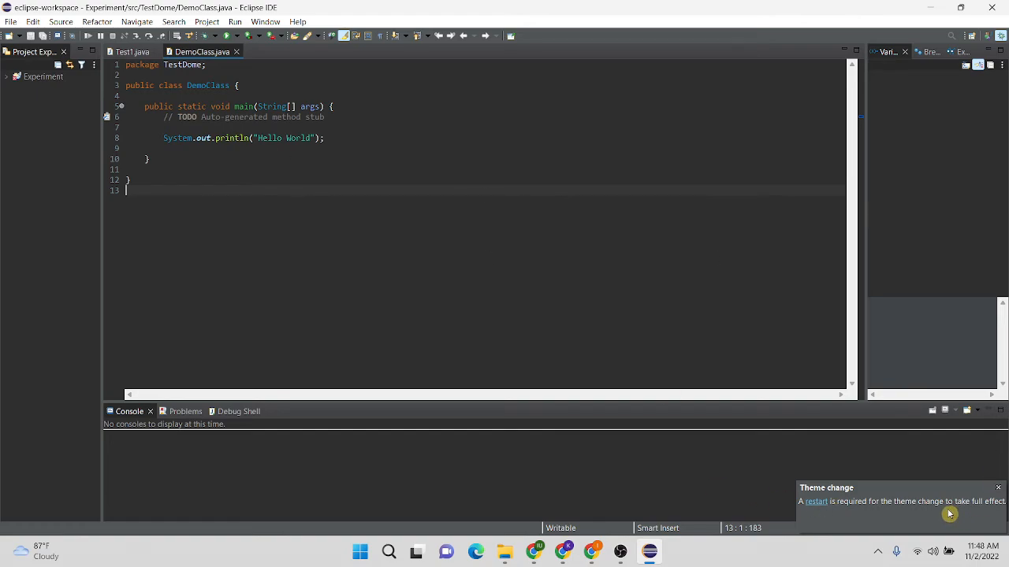
mouse_move(822, 506)
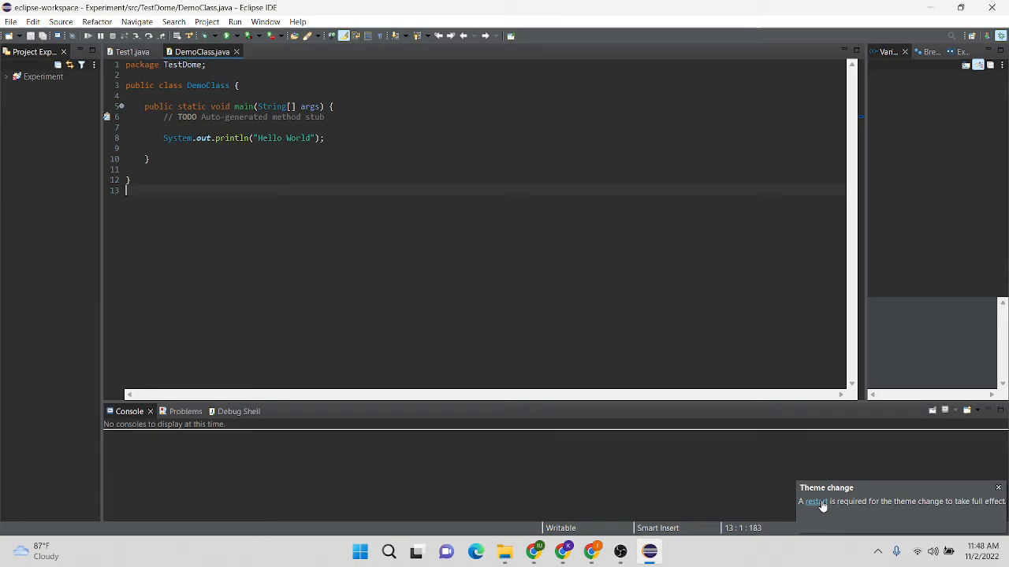
mouse_move(819, 508)
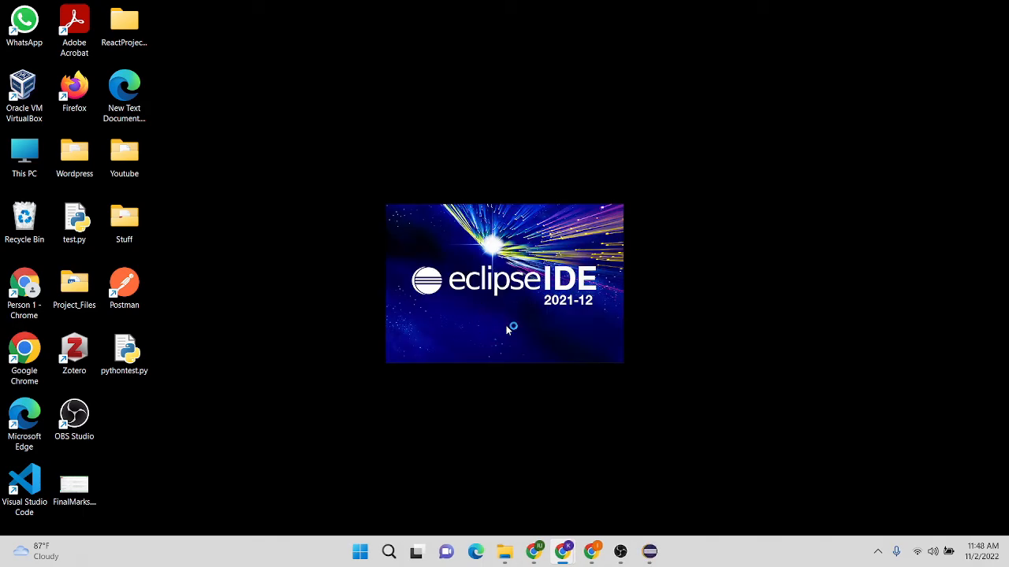
mouse_move(510, 328)
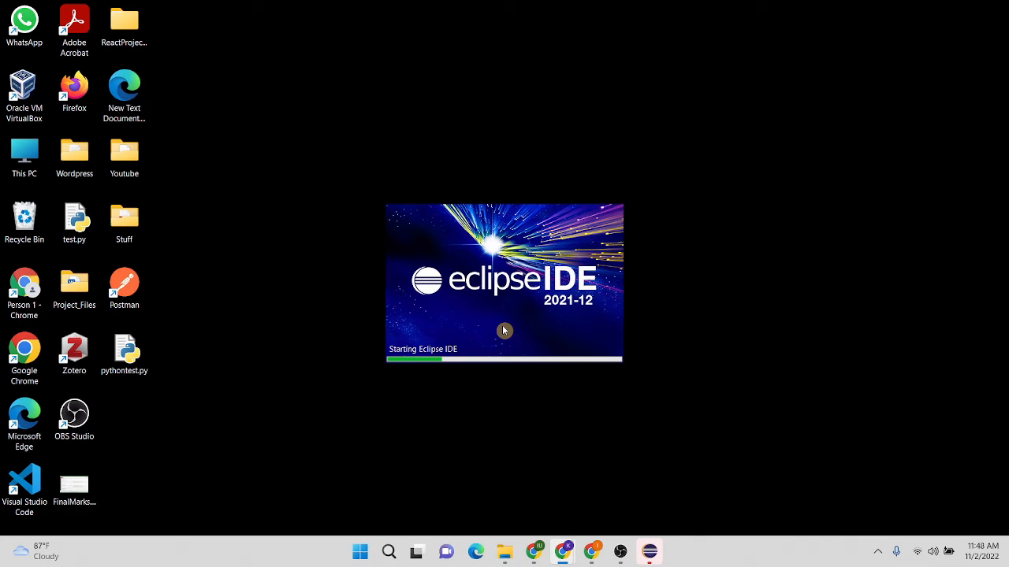
mouse_move(513, 415)
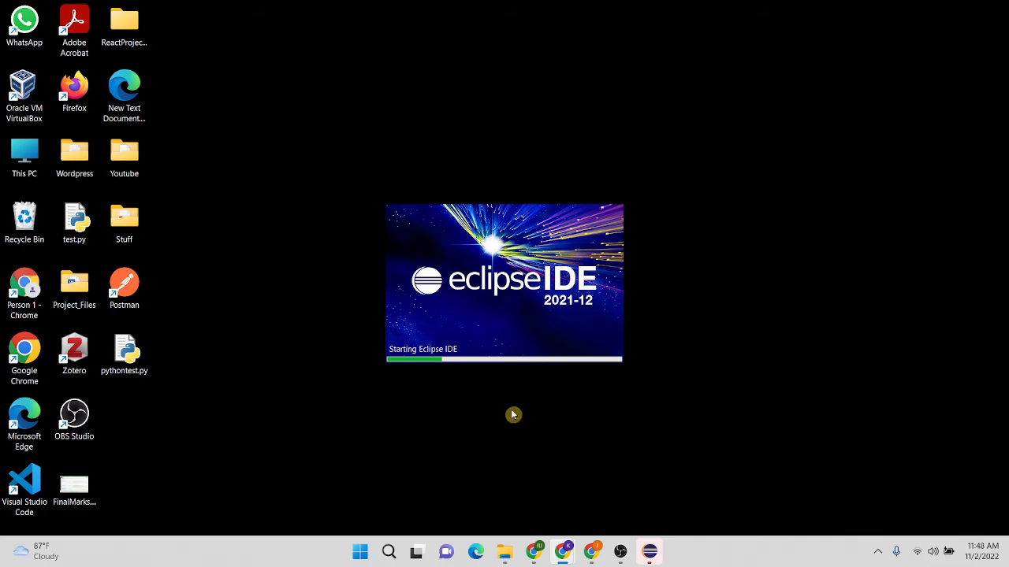
mouse_move(625, 409)
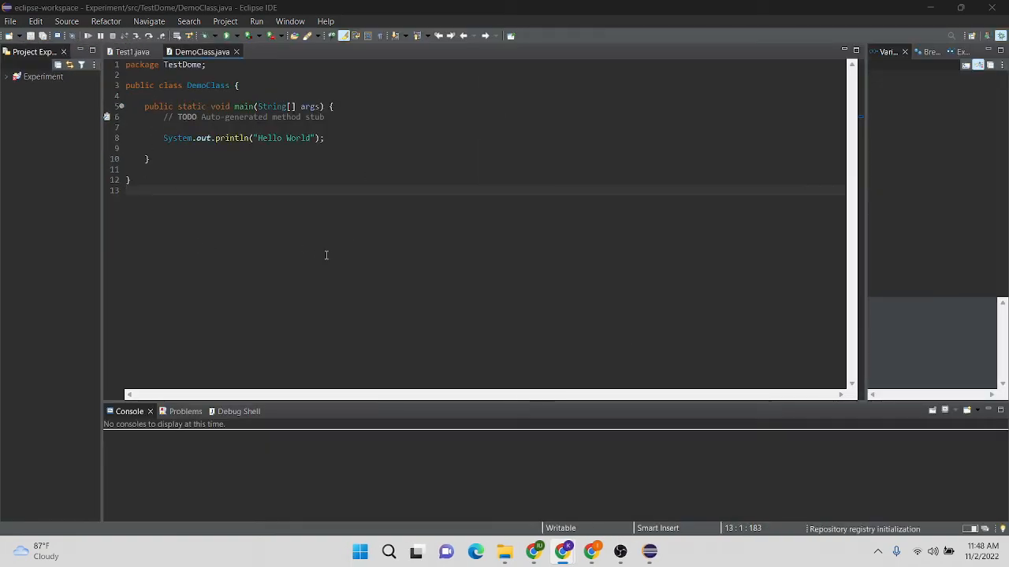
mouse_move(333, 150)
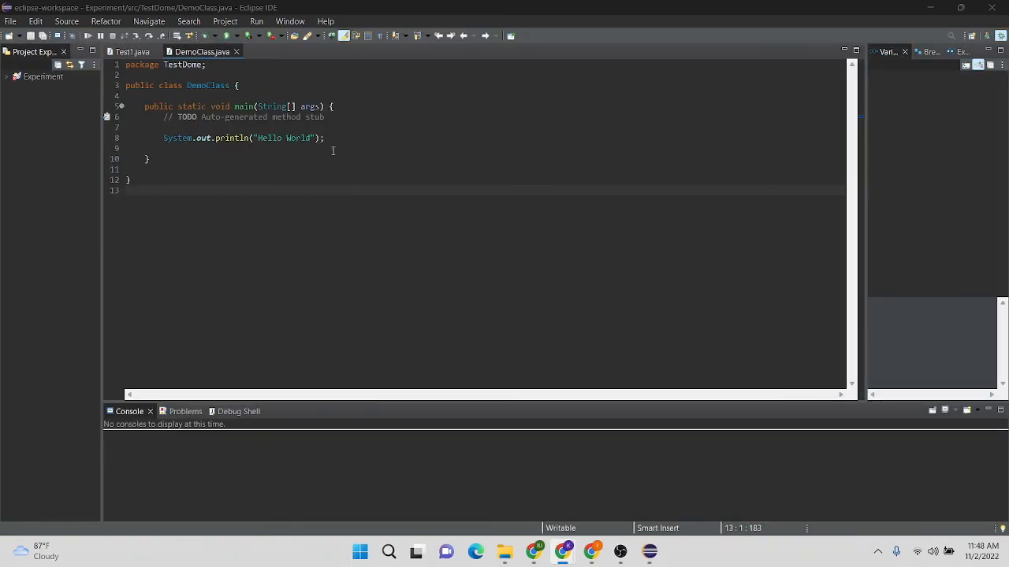